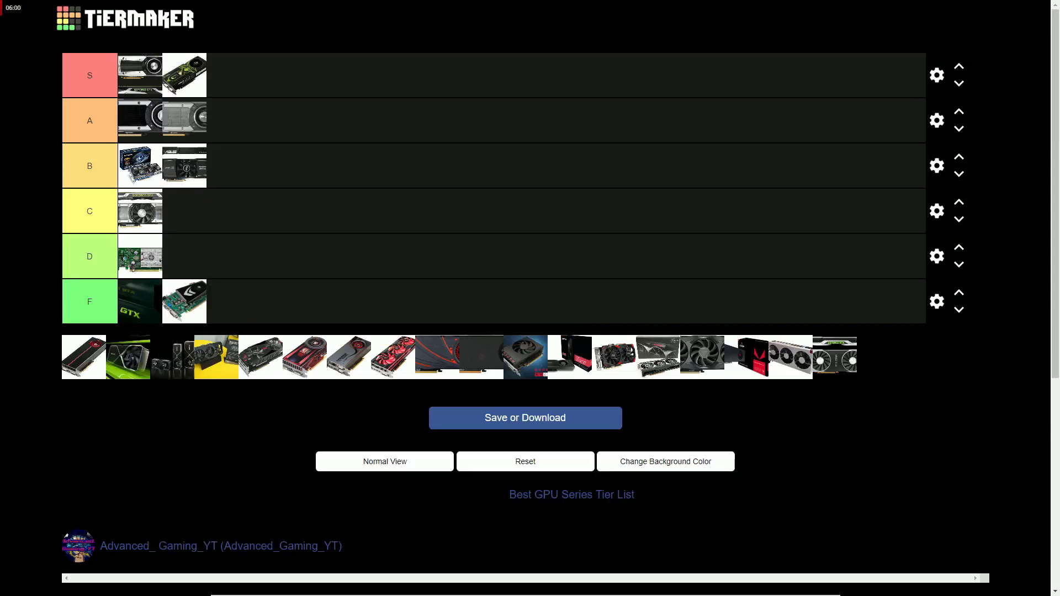
Place the yellow graphics card in tier B and the silver twin-fan card in tier C
{"action": "left_click_drag", "start_coordinate": [216, 357], "coordinate": [330, 155]}
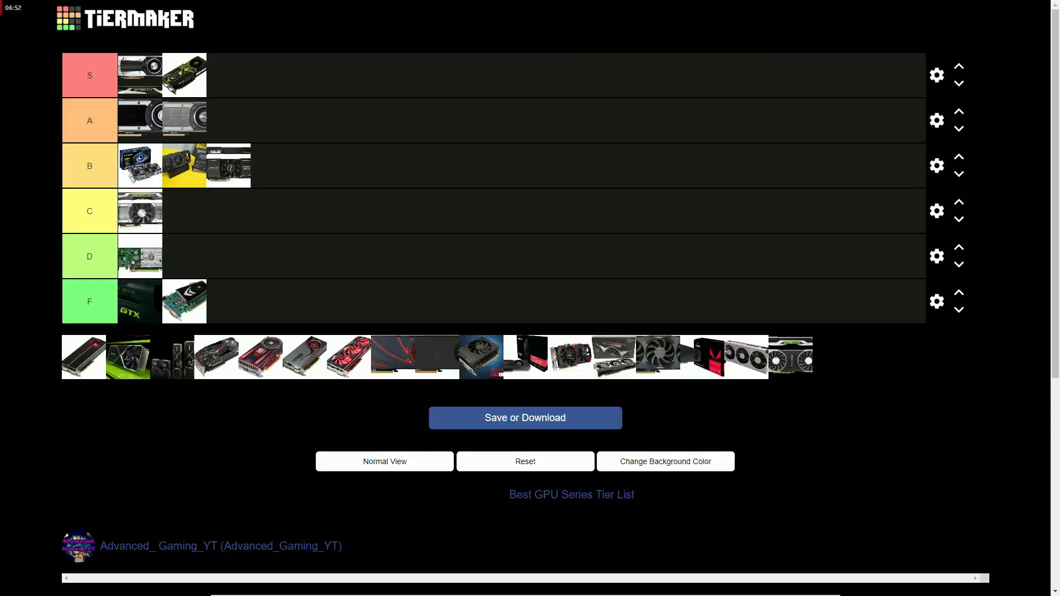
{"action": "left_click_drag", "start_coordinate": [791, 357], "coordinate": [443, 86]}
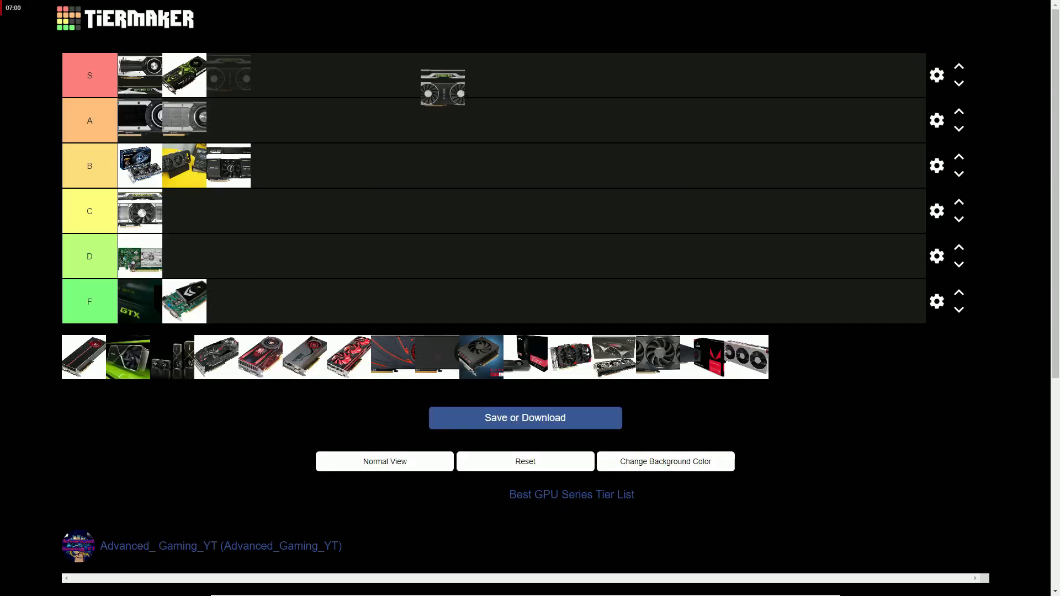
{"action": "left_click_drag", "start_coordinate": [443, 89], "coordinate": [185, 211]}
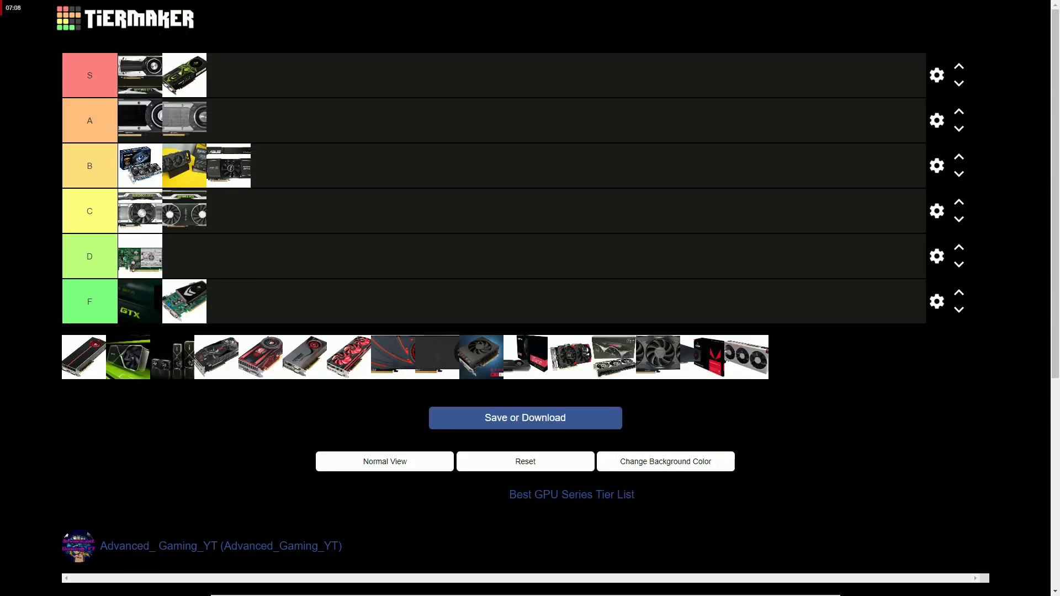